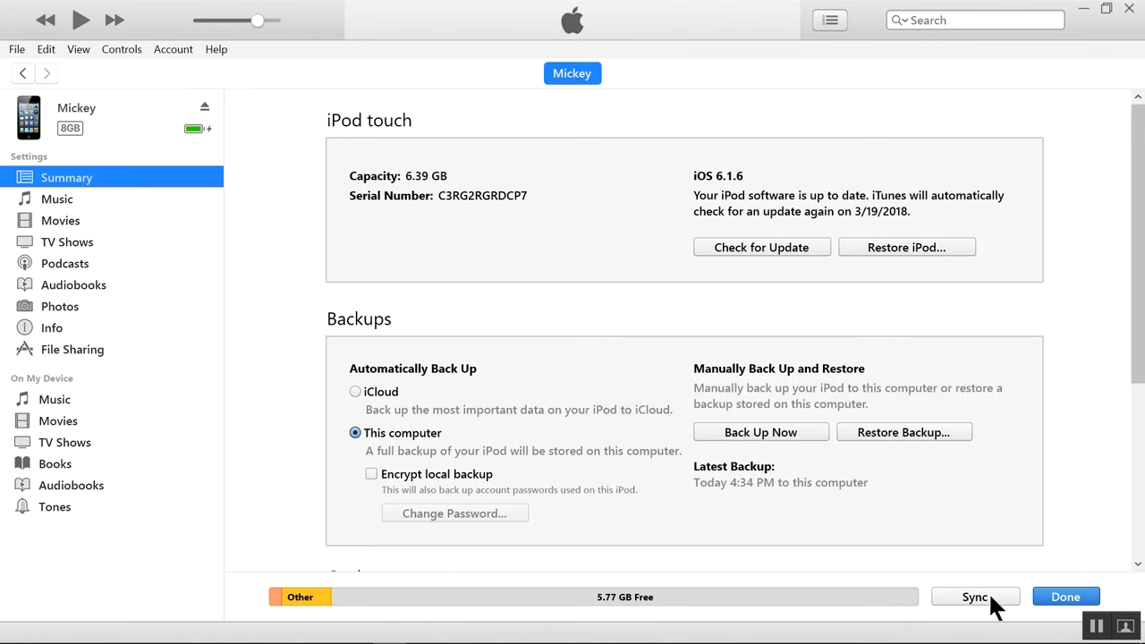
mouse_move(962, 612)
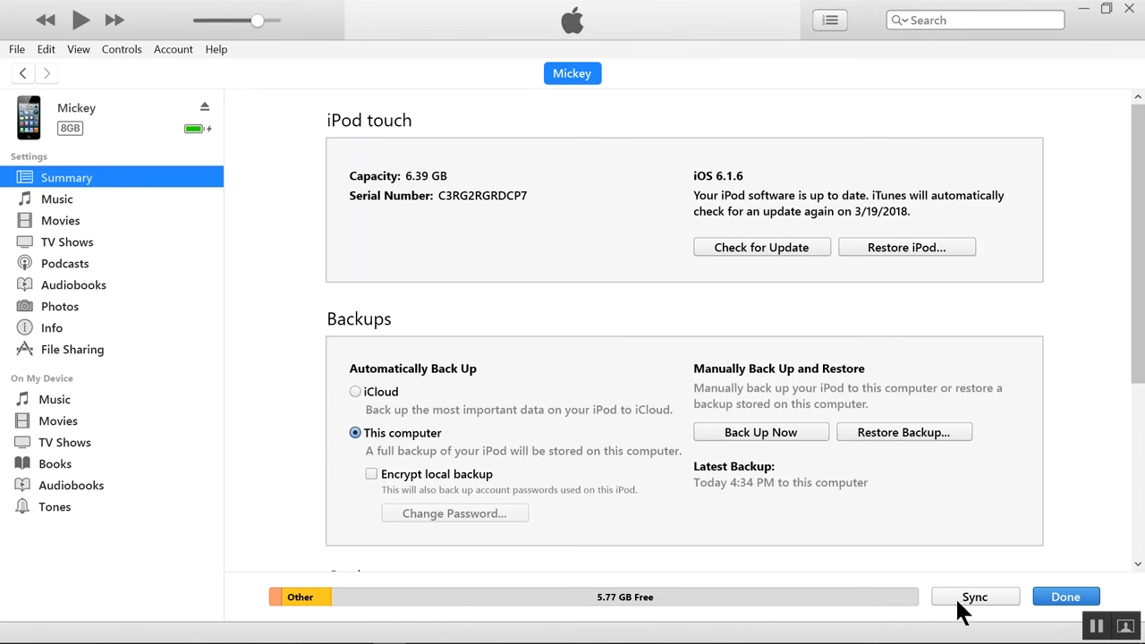
mouse_move(311, 168)
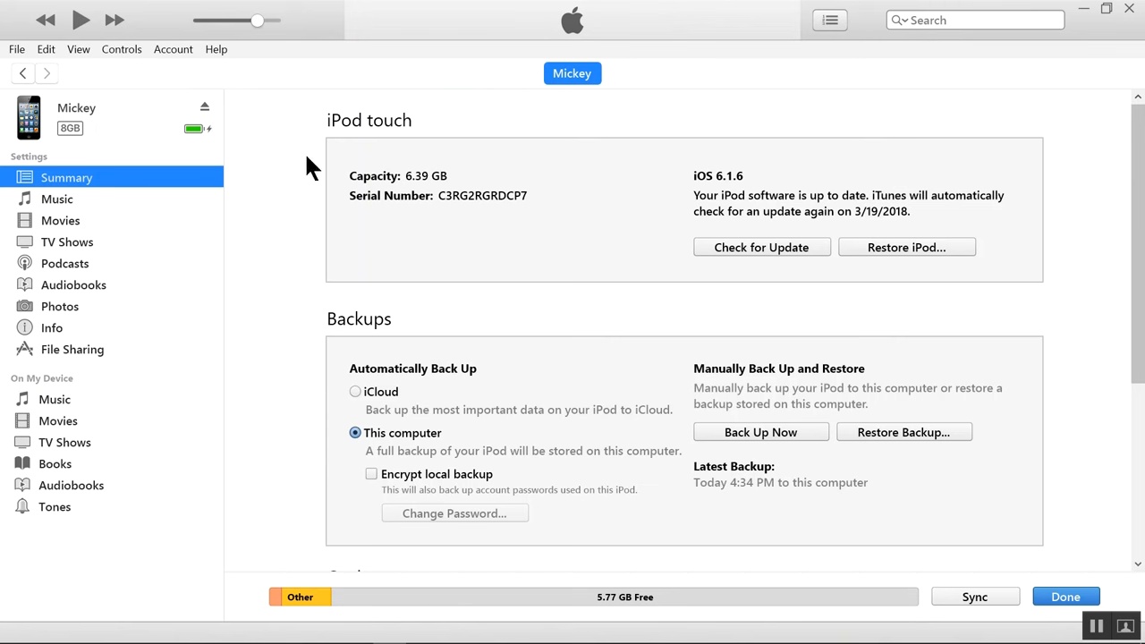
mouse_move(86, 93)
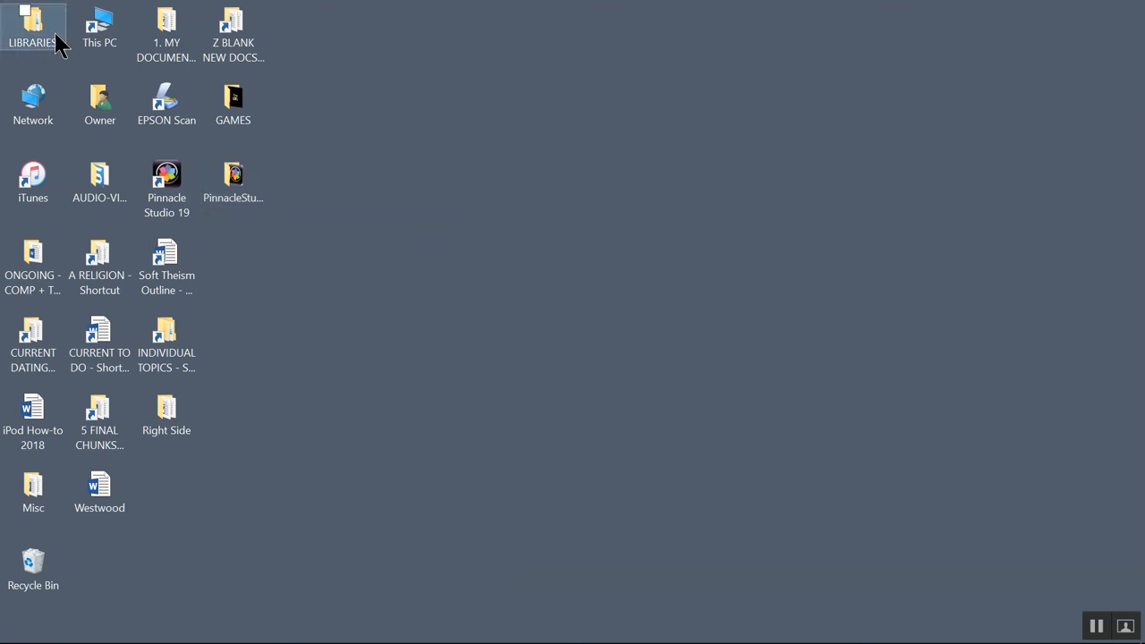
Step: Browse Libraries > Music into the music folder and open the PLAYLIST 13 folder
double_click(32, 27)
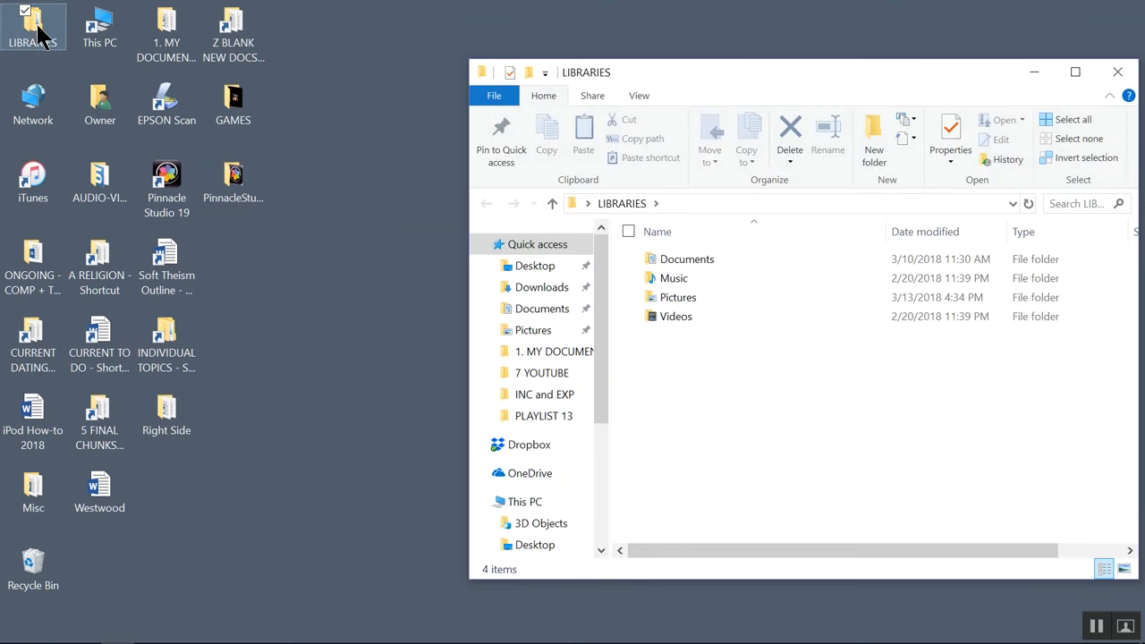
mouse_move(673, 279)
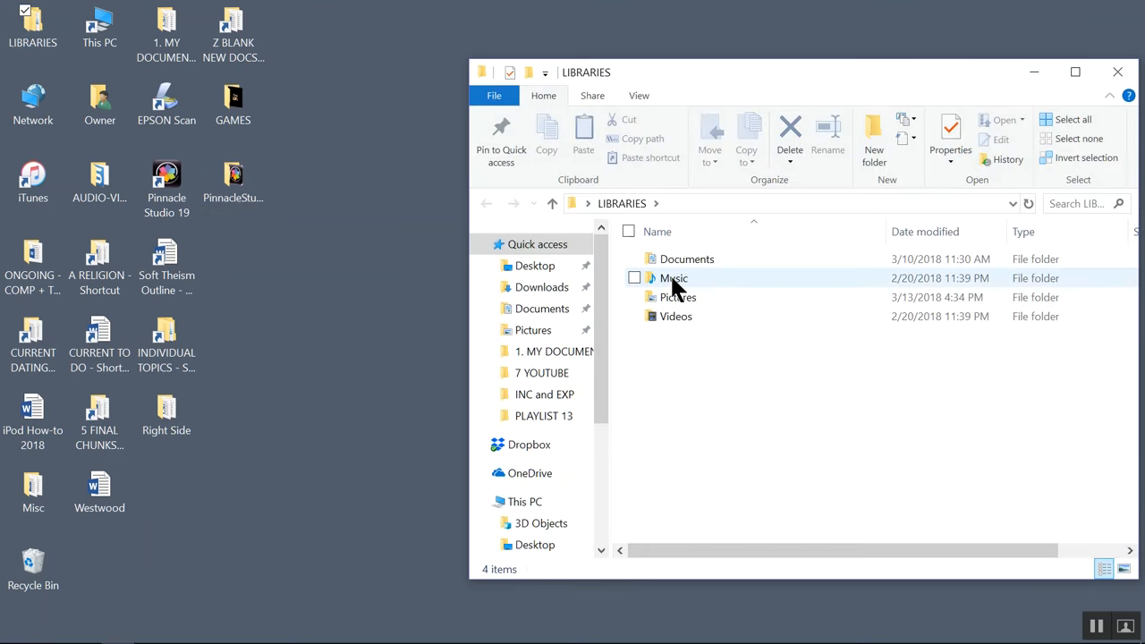
double_click(672, 279)
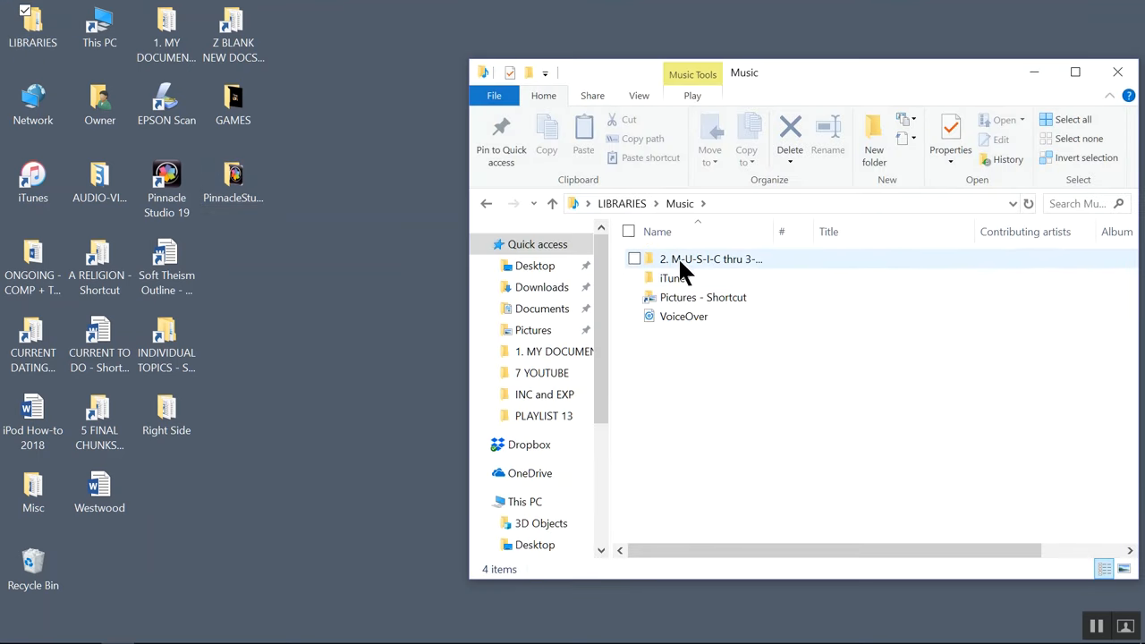
double_click(710, 257)
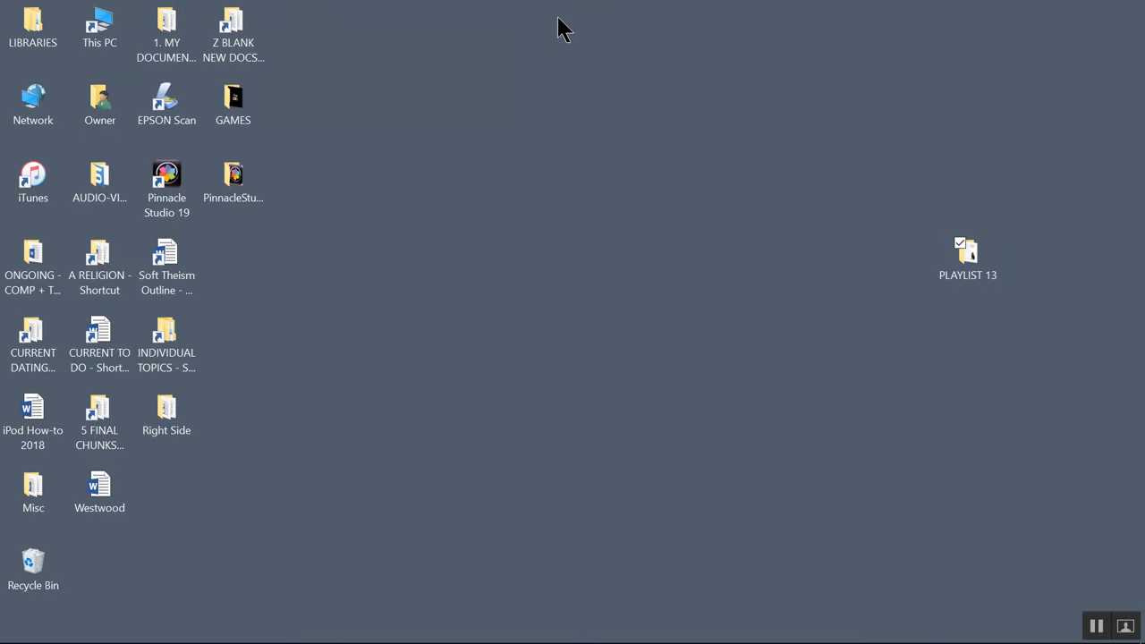
click(966, 250)
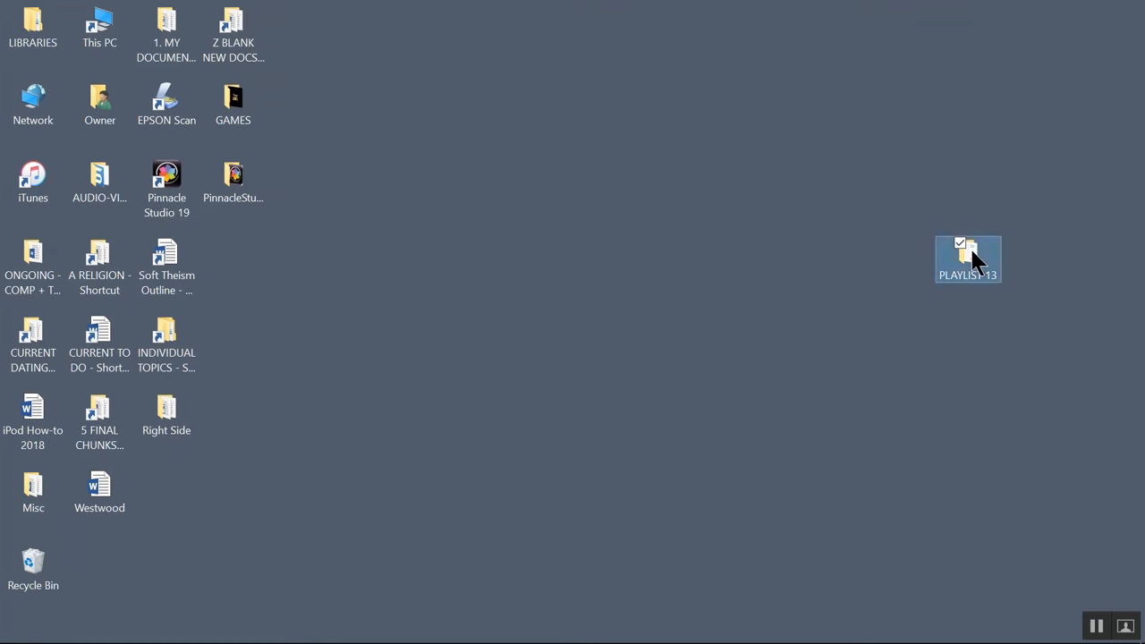
double_click(966, 259)
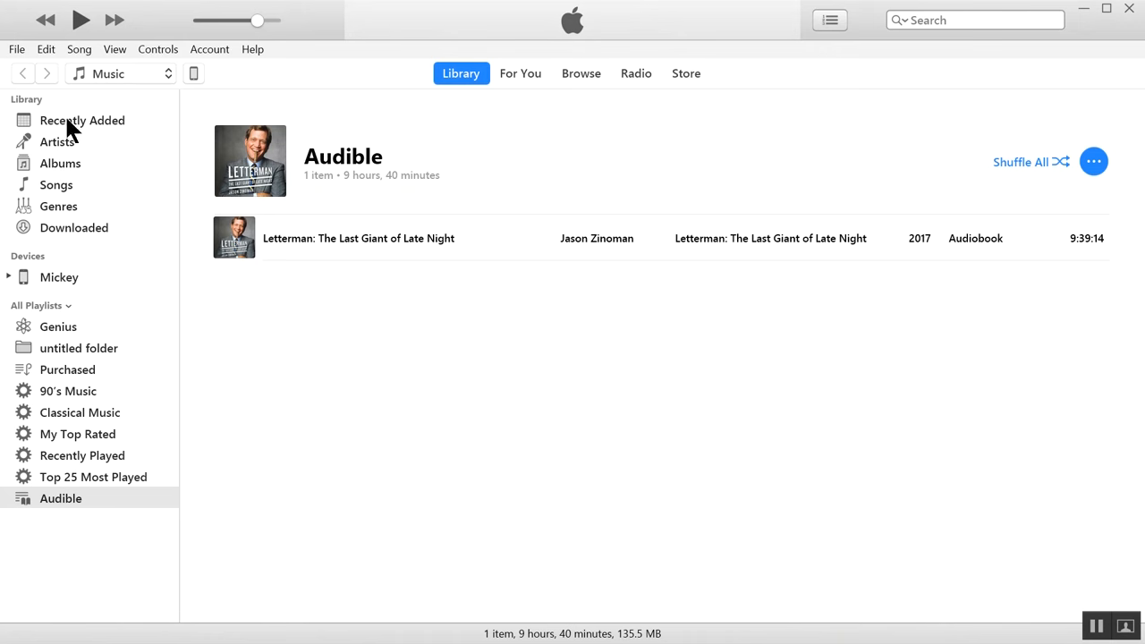
Step: Create a new playlist via File > New and name it PLAYLIST 13
click(16, 50)
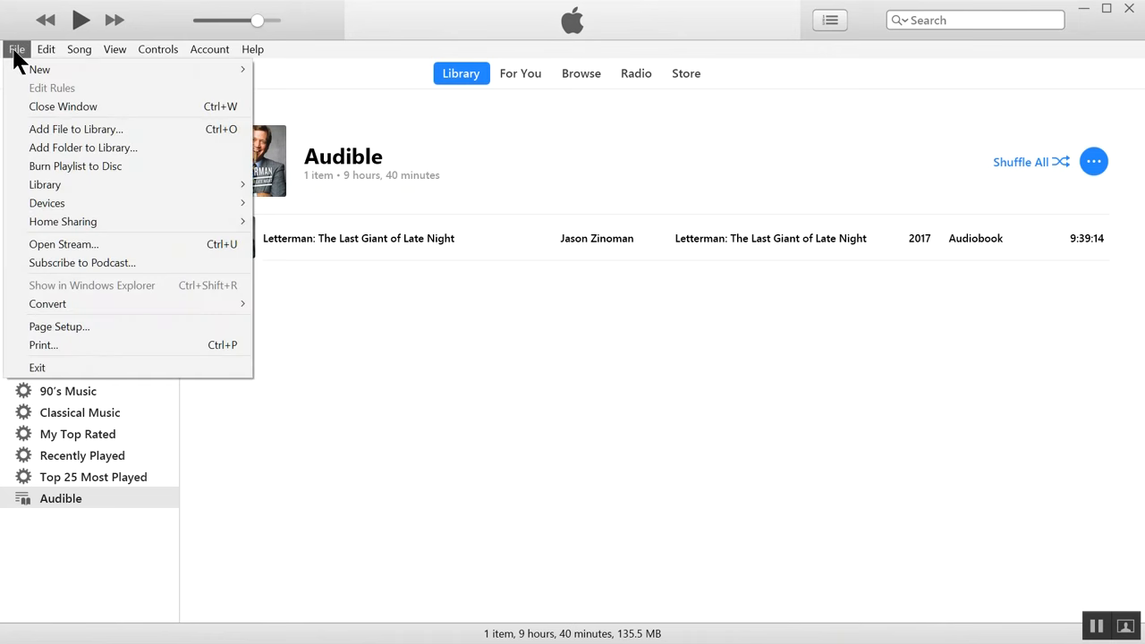
mouse_move(40, 70)
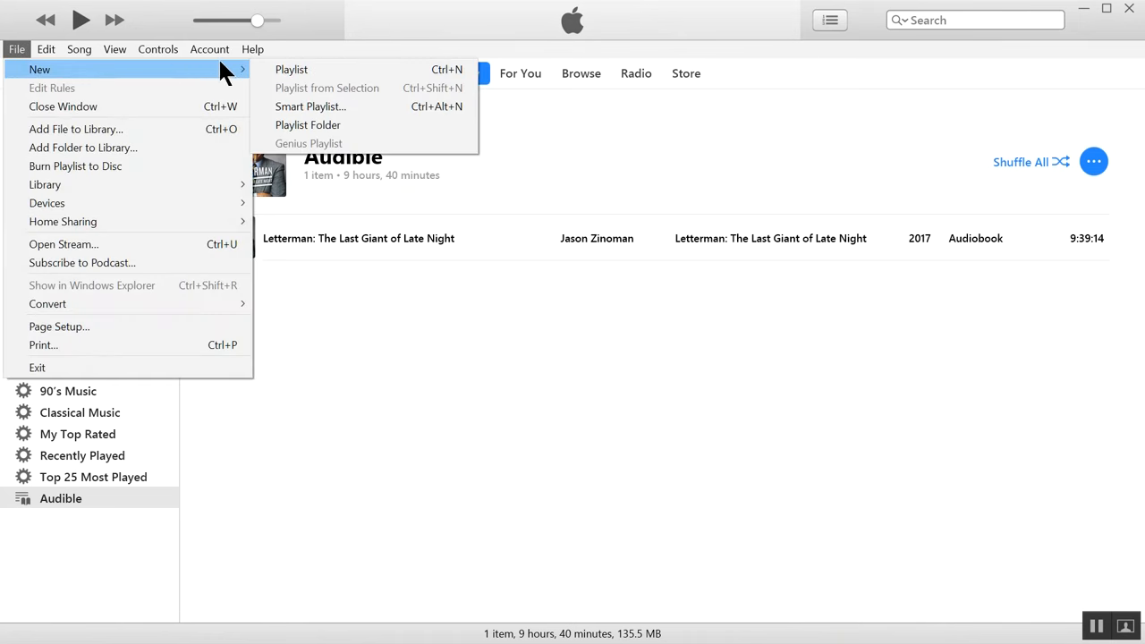
click(290, 68)
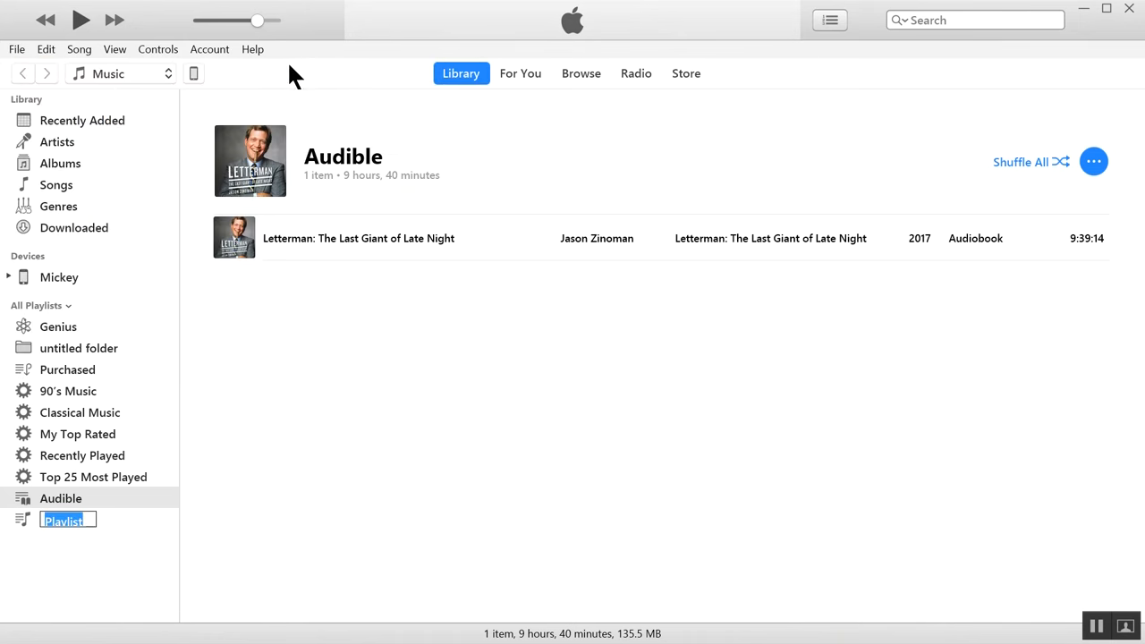
mouse_move(224, 134)
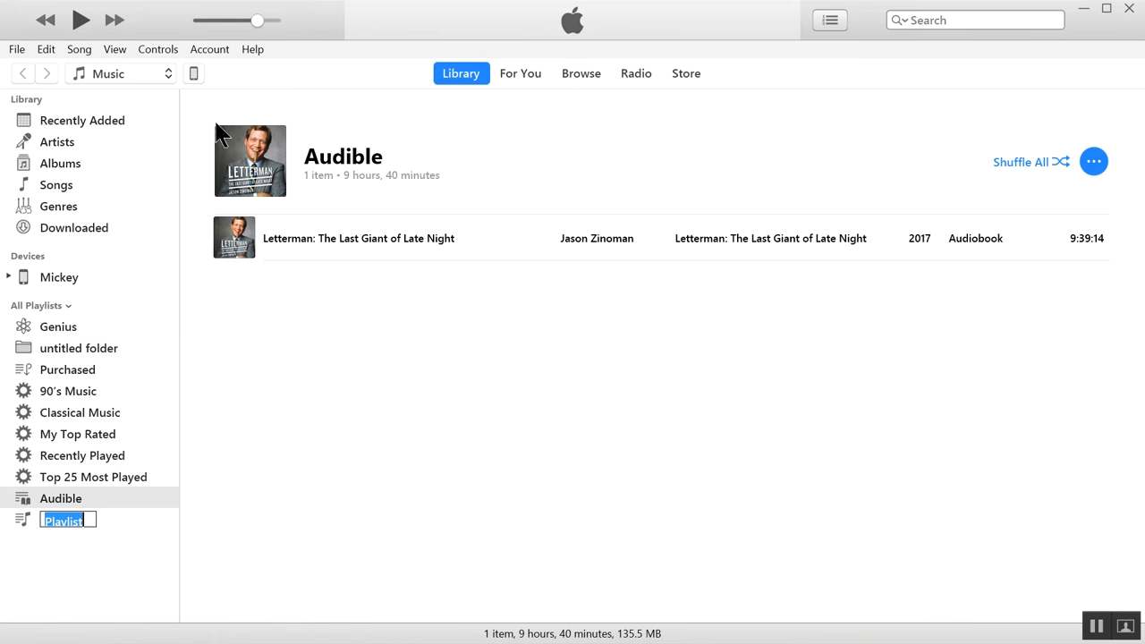
mouse_move(15, 322)
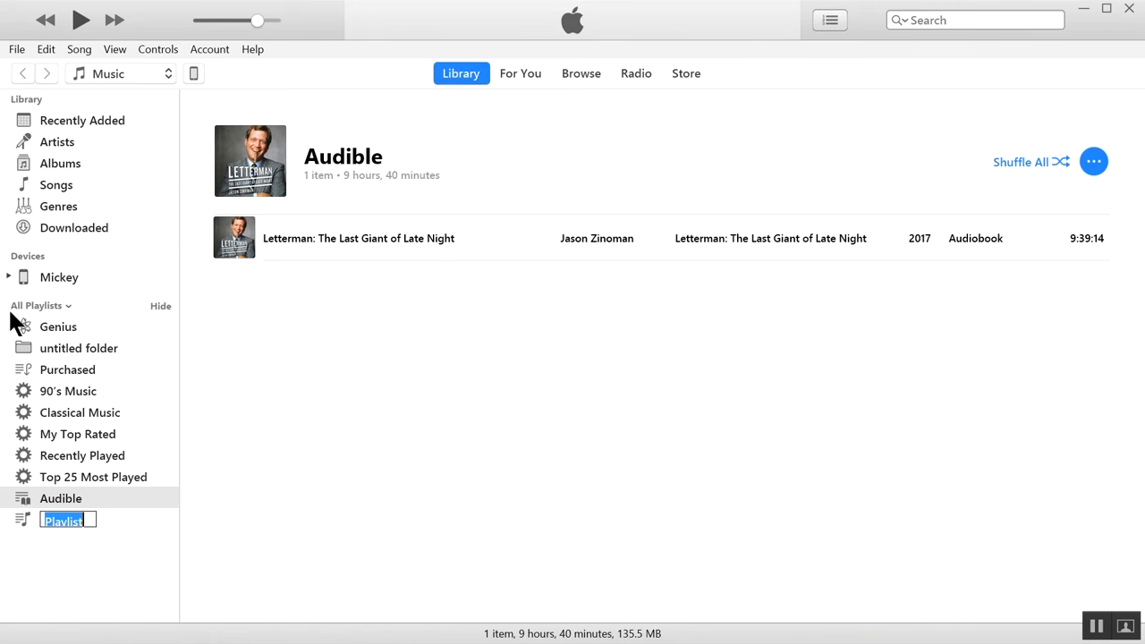
mouse_move(104, 426)
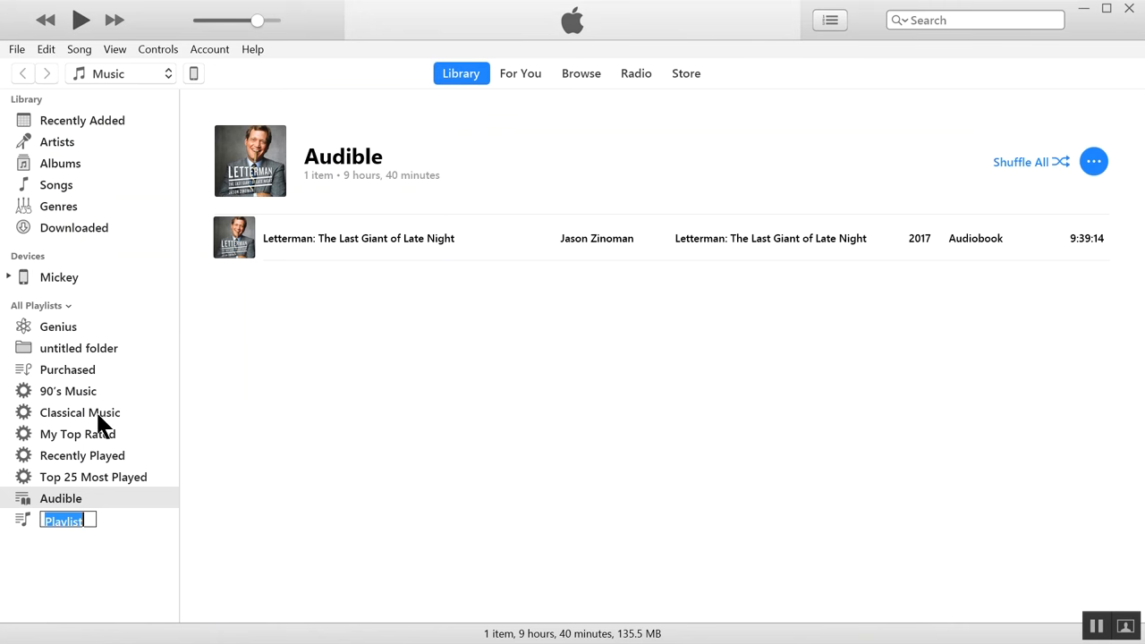
mouse_move(75, 545)
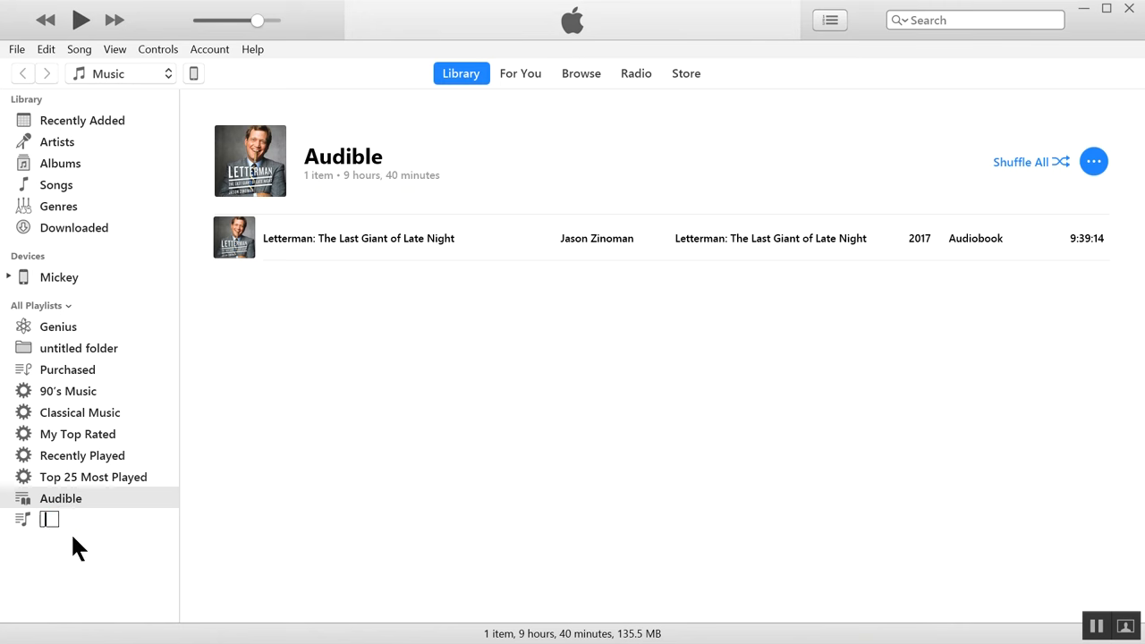
text(PLAYLIST 13)
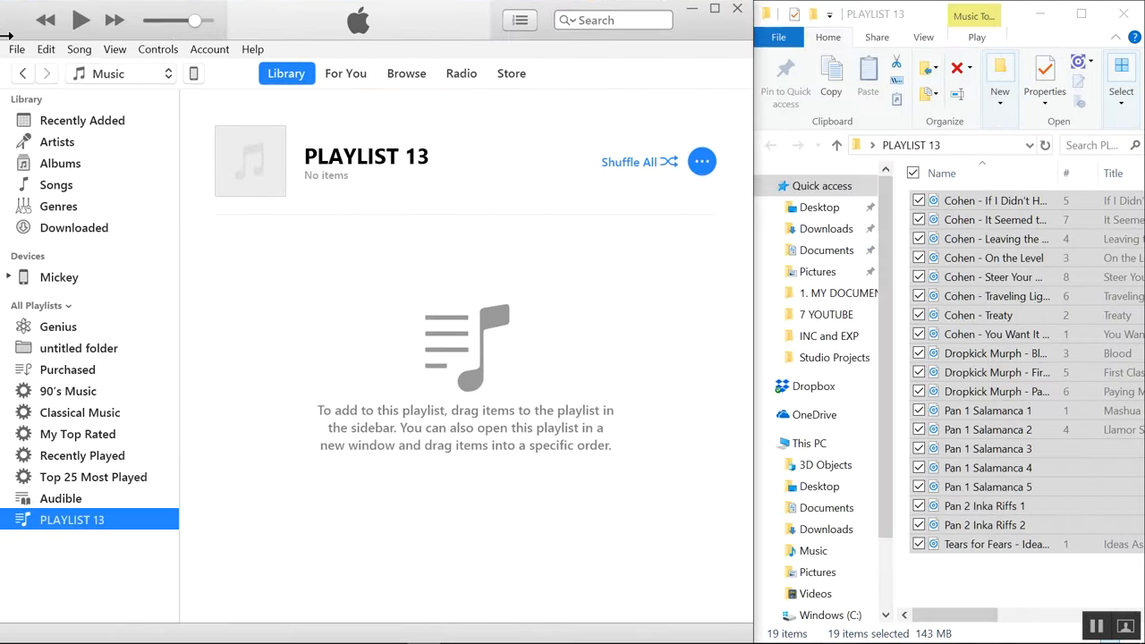
mouse_move(644, 143)
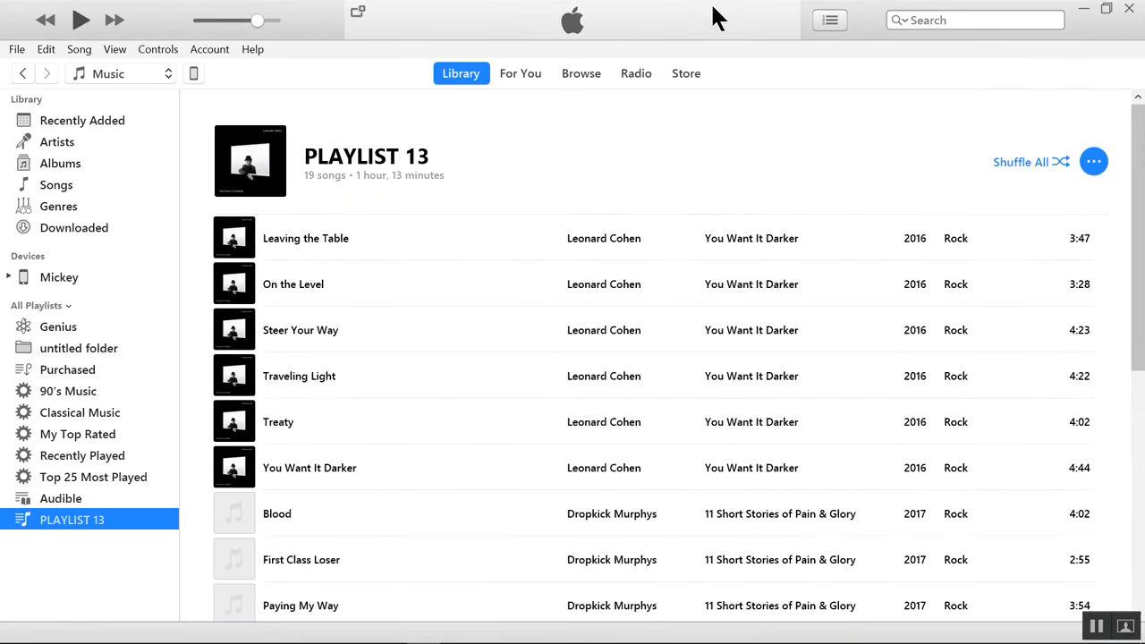
mouse_move(509, 313)
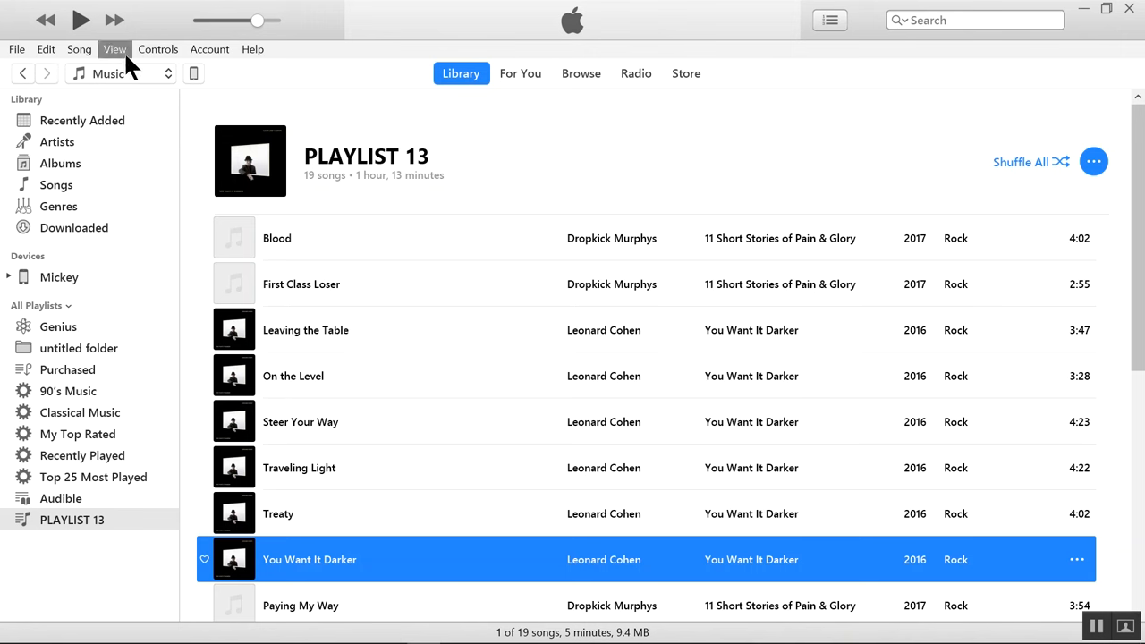
Step: Use the View menu's Sort By to order PLAYLIST 13 by Artist
click(115, 50)
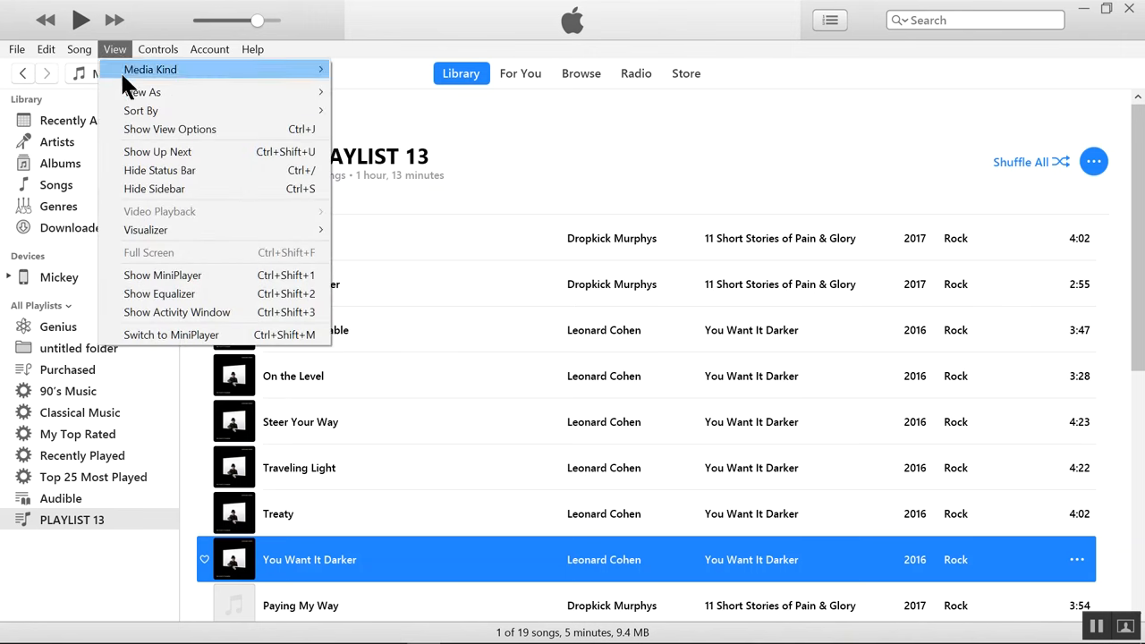
mouse_move(139, 111)
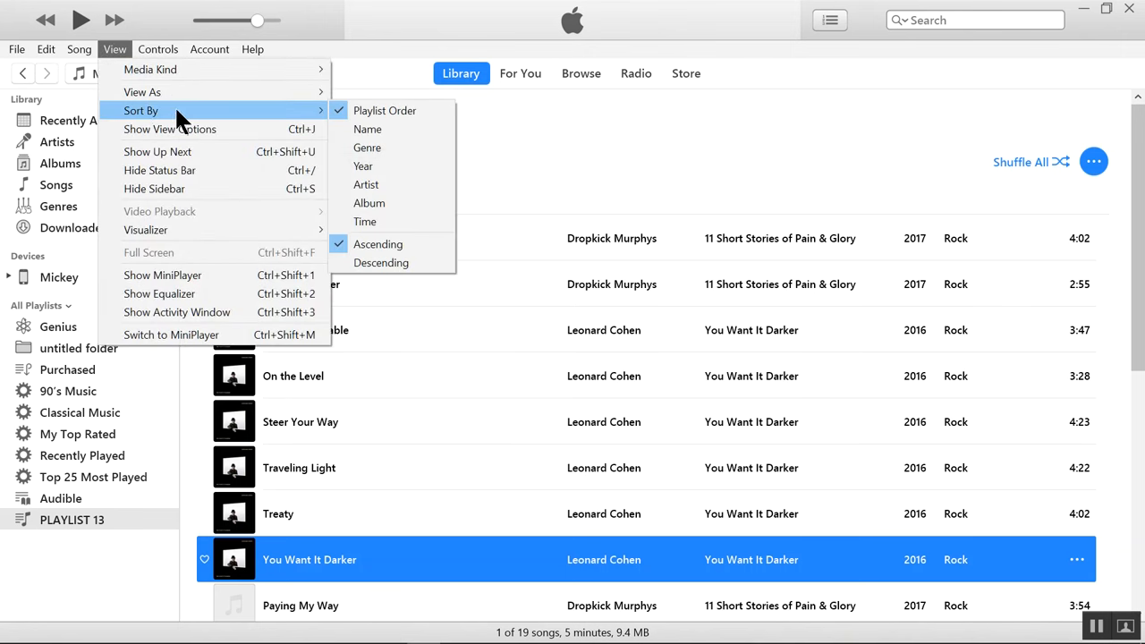
mouse_move(385, 111)
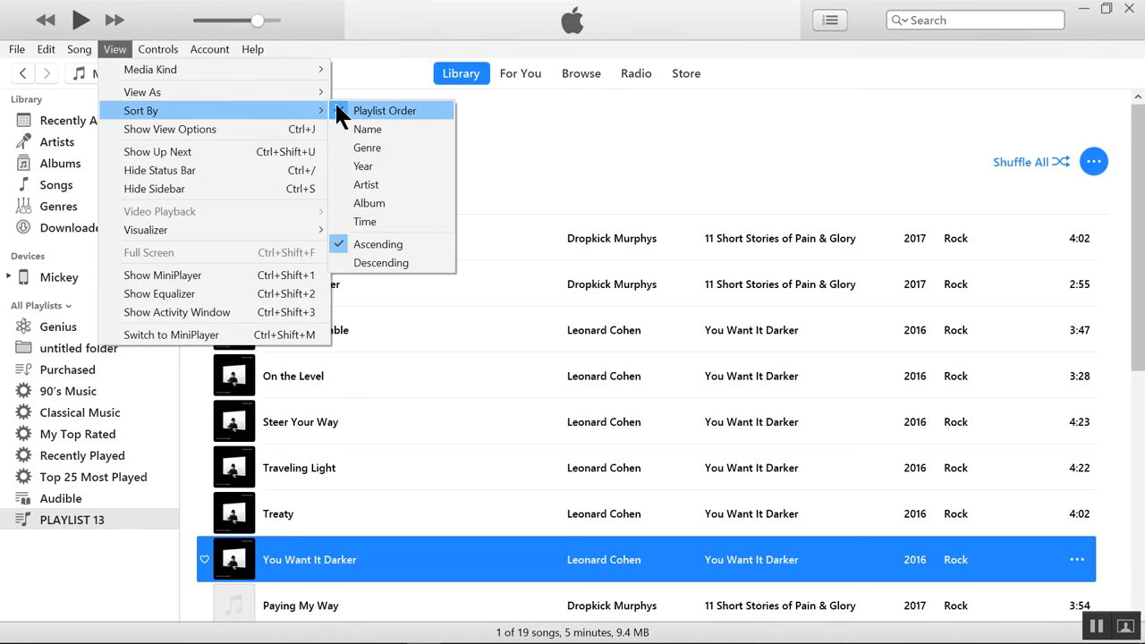
mouse_move(365, 184)
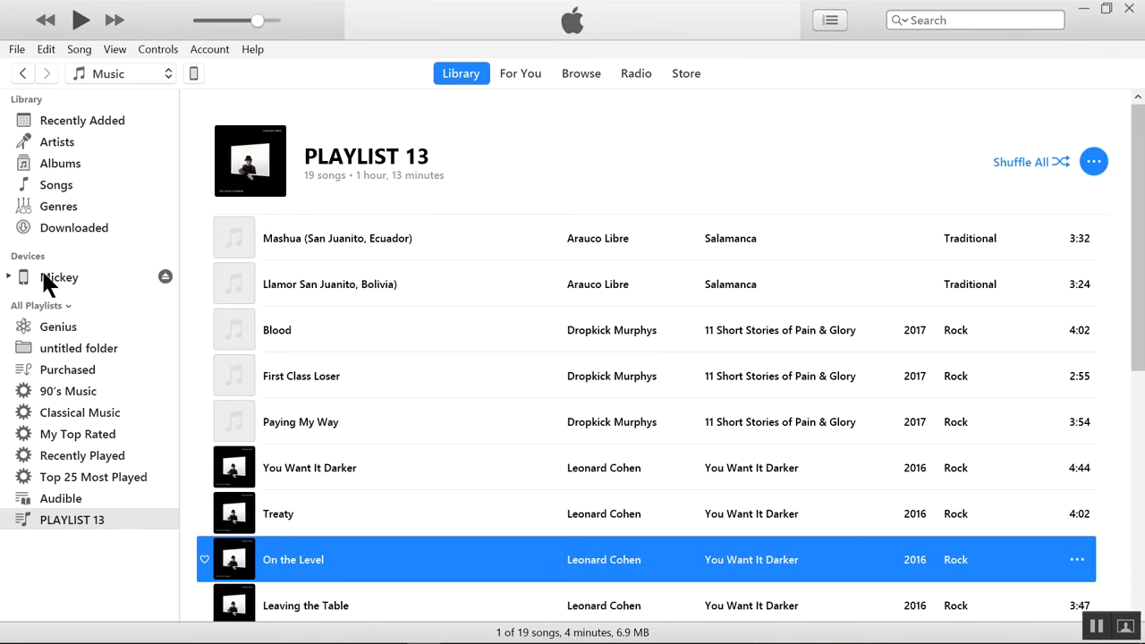
Step: Drag PLAYLIST 13 onto the iPod touch Mickey so its 19 songs begin syncing
click(9, 277)
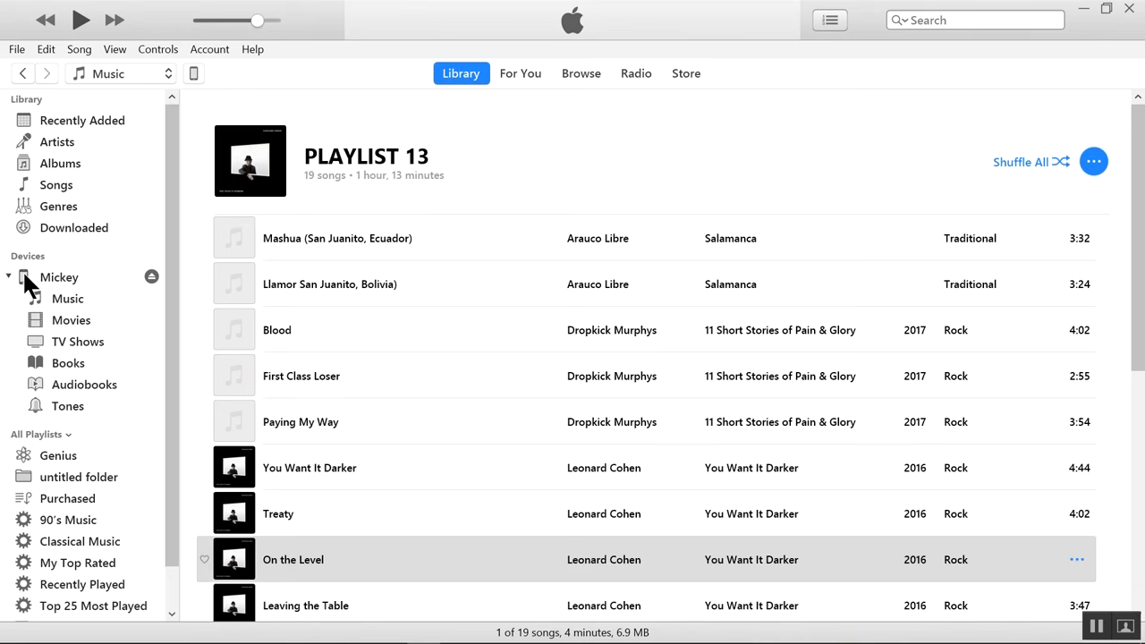
mouse_move(68, 308)
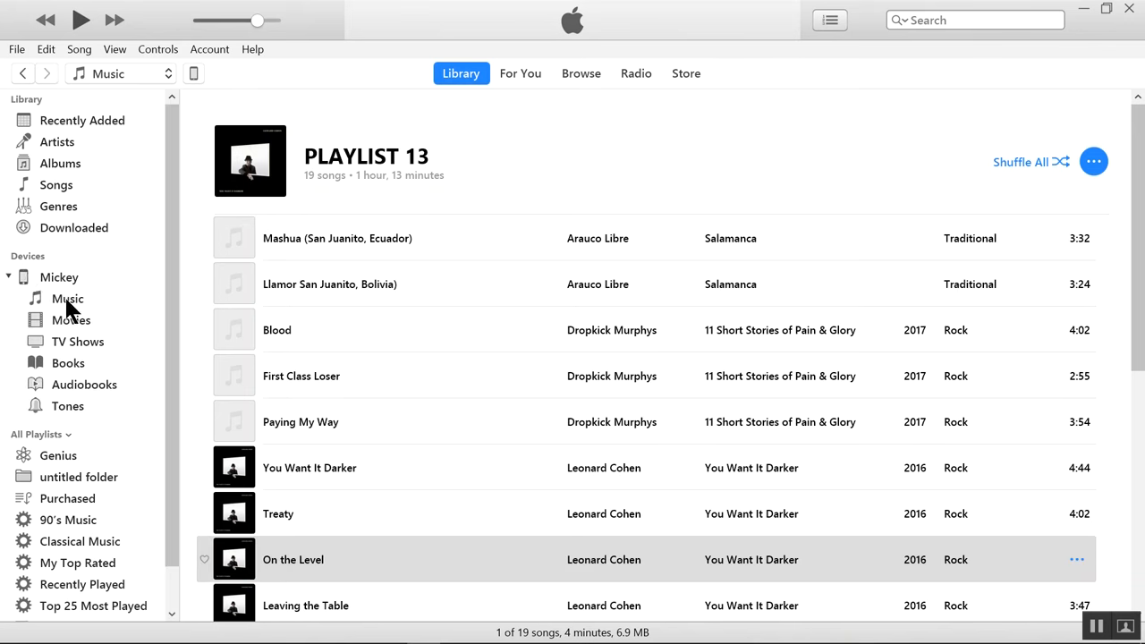
mouse_move(175, 279)
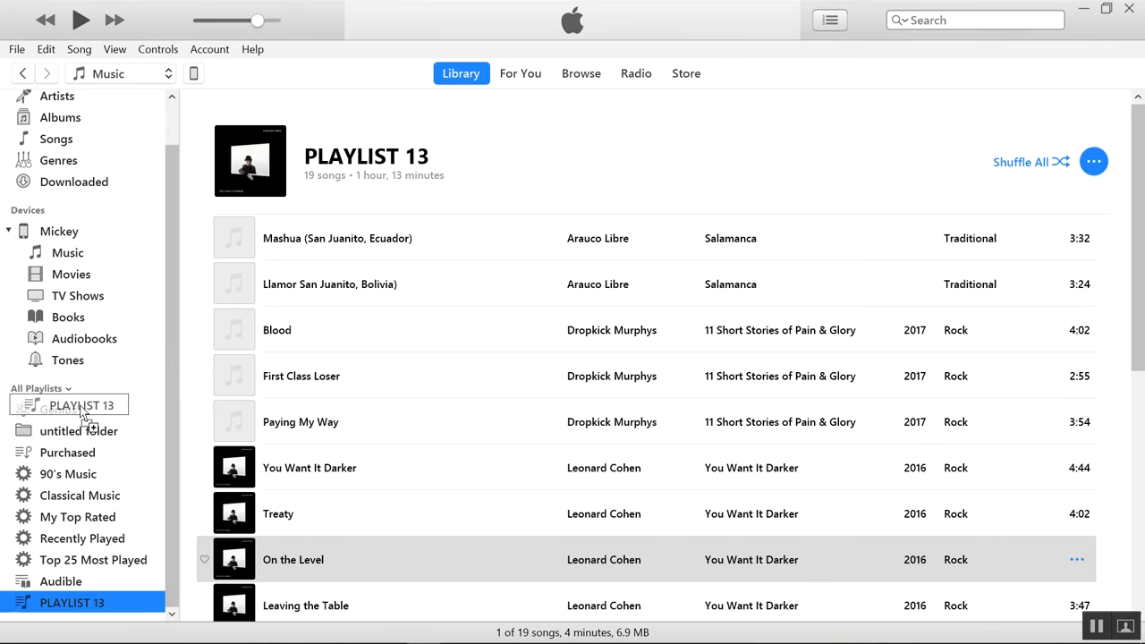
drag(82, 404, 69, 256)
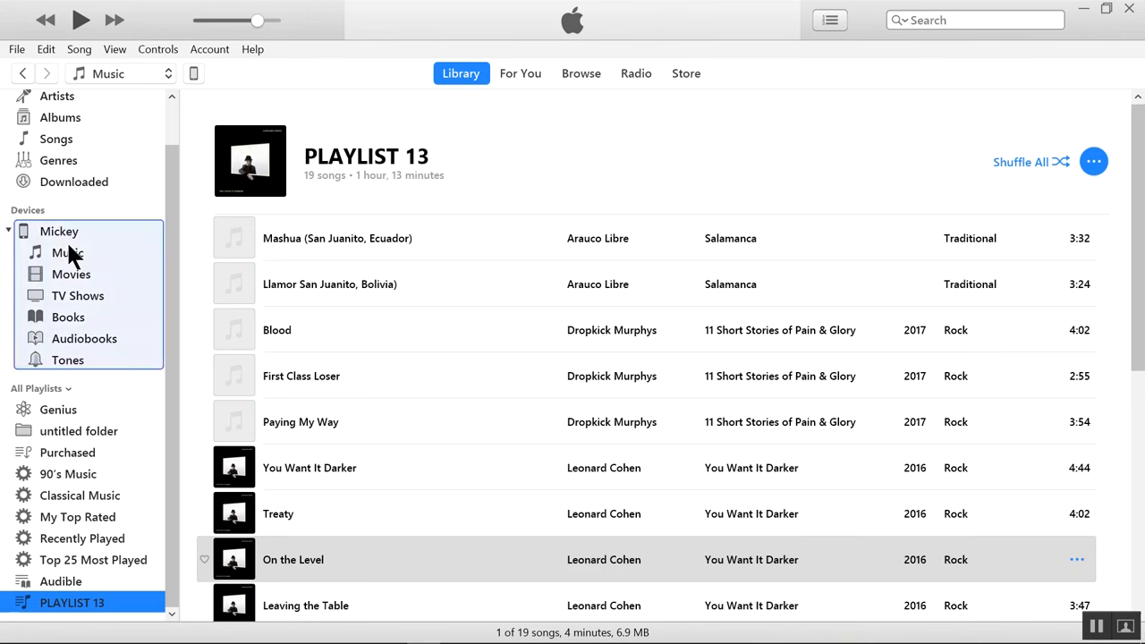
click(59, 231)
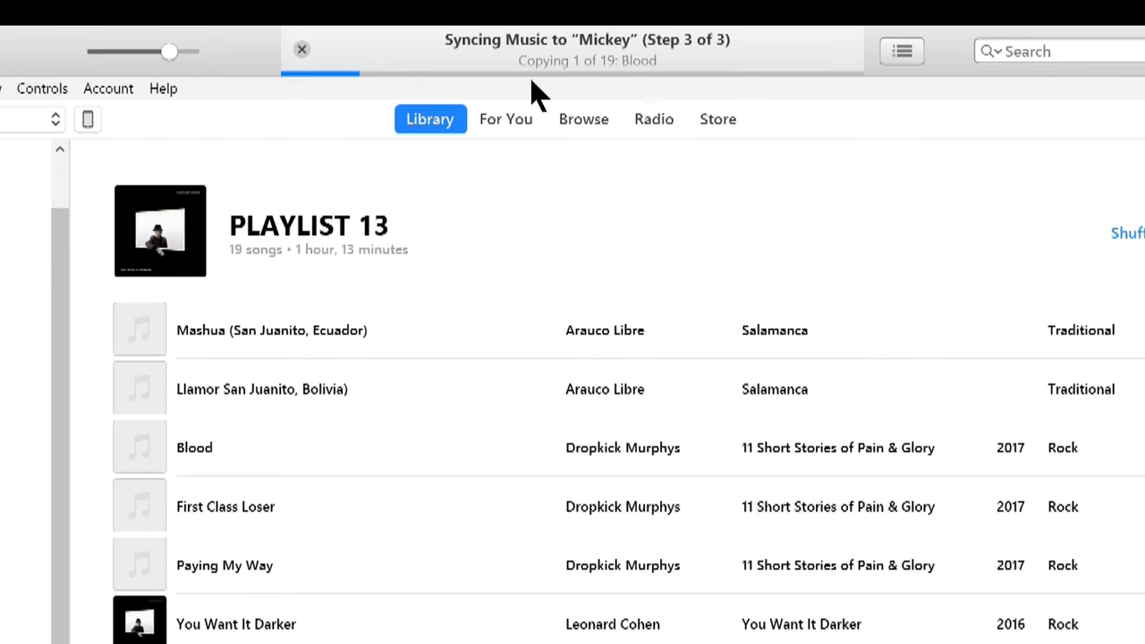
mouse_move(617, 99)
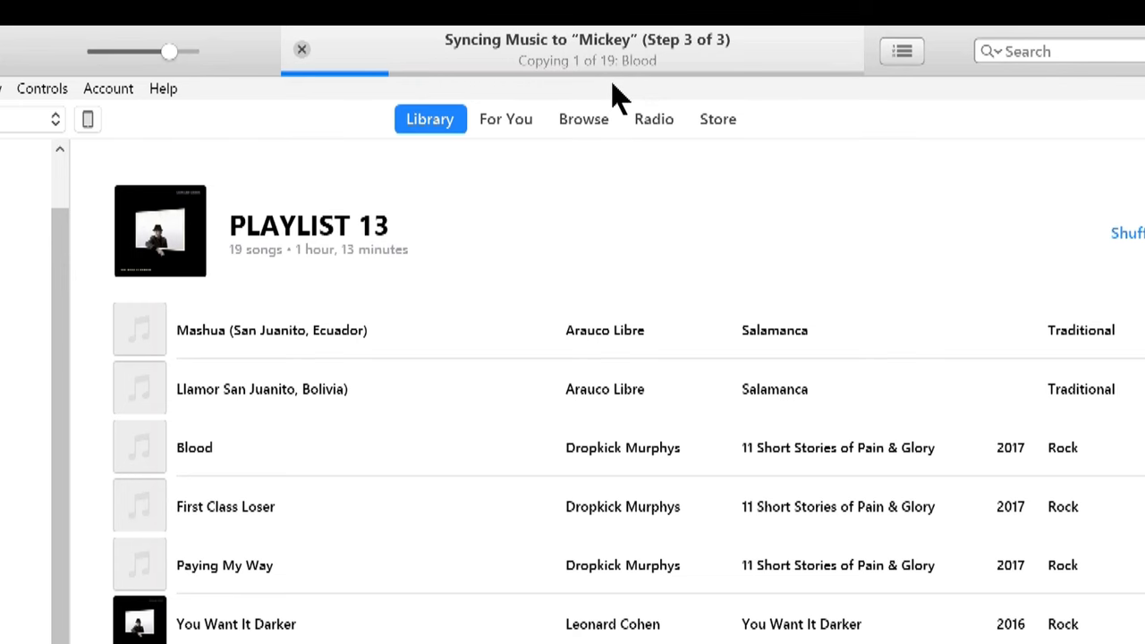